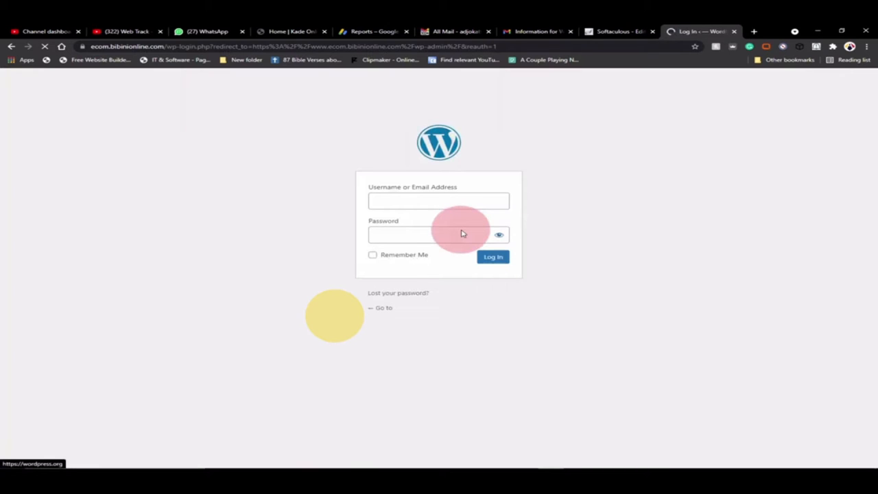
mouse_move(337, 322)
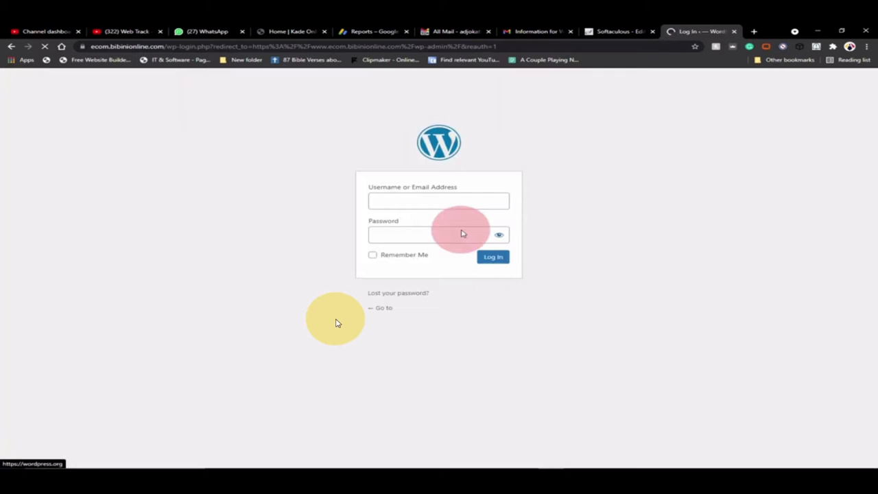
mouse_move(440, 299)
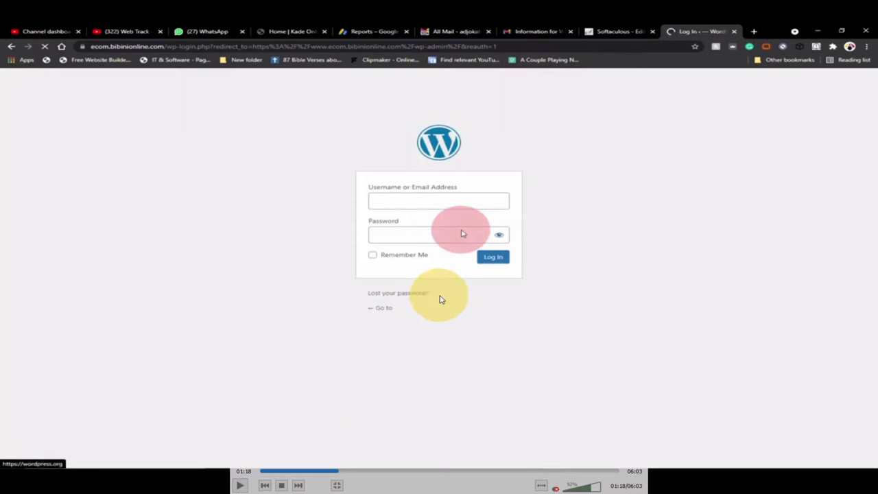
mouse_move(508, 321)
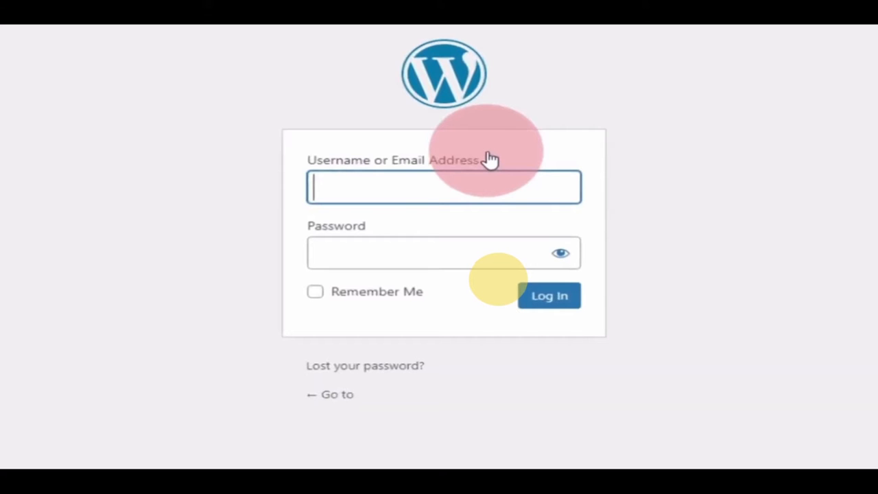
mouse_move(492, 294)
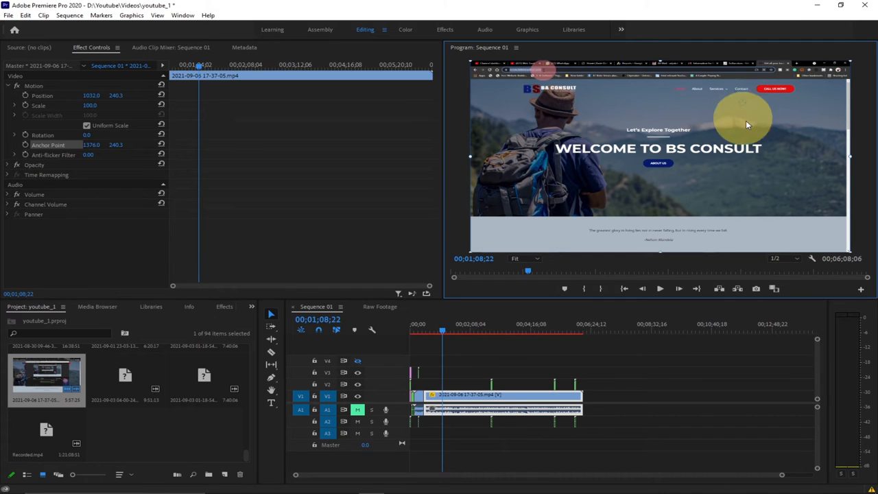
mouse_move(741, 107)
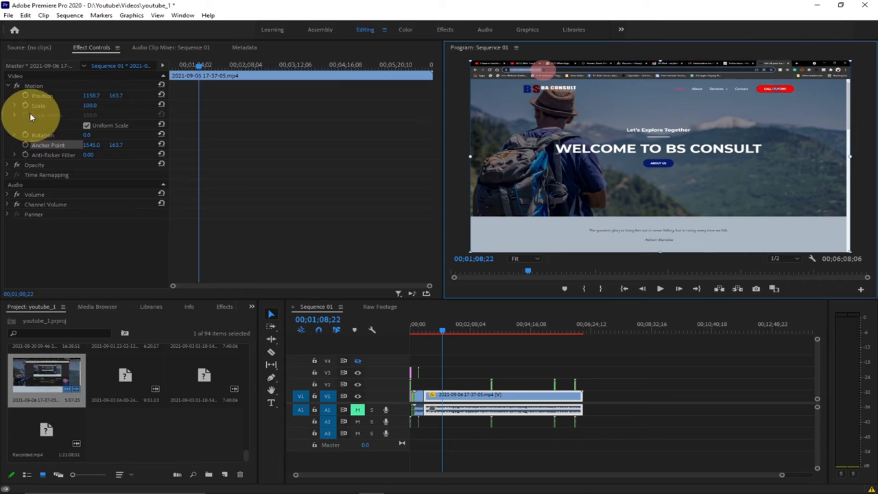
mouse_move(25, 104)
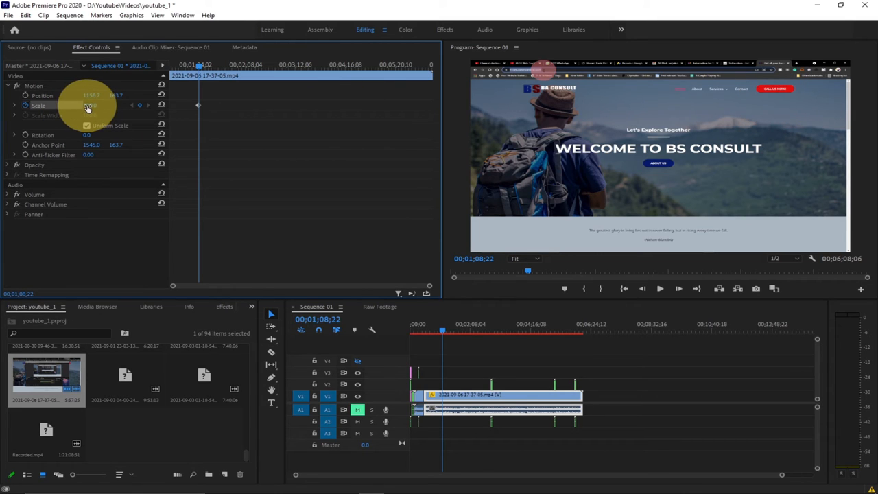
Step: Shift the clip's Anchor Point and Position values so the anchor sits over the zoom area
drag(90, 106, 110, 106)
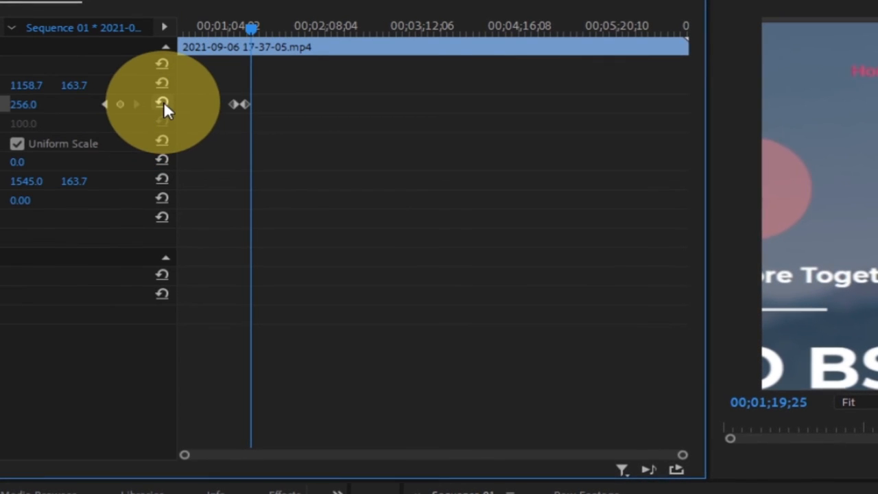
mouse_move(162, 105)
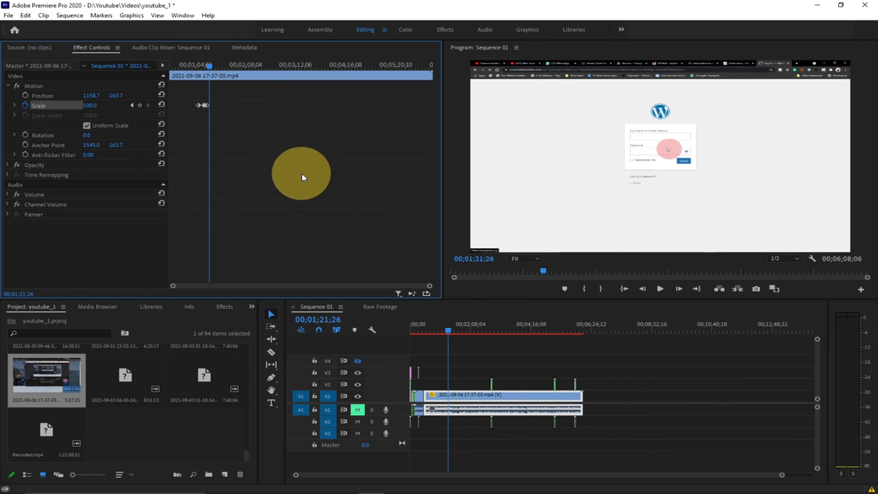
Step: Move the playhead later and keyframe Scale back to 100 to return to full view
drag(302, 173, 348, 214)
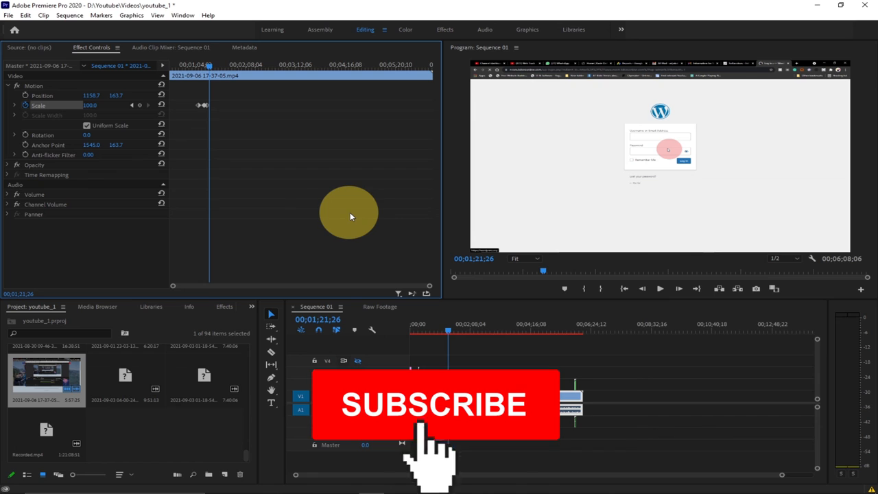
click(434, 404)
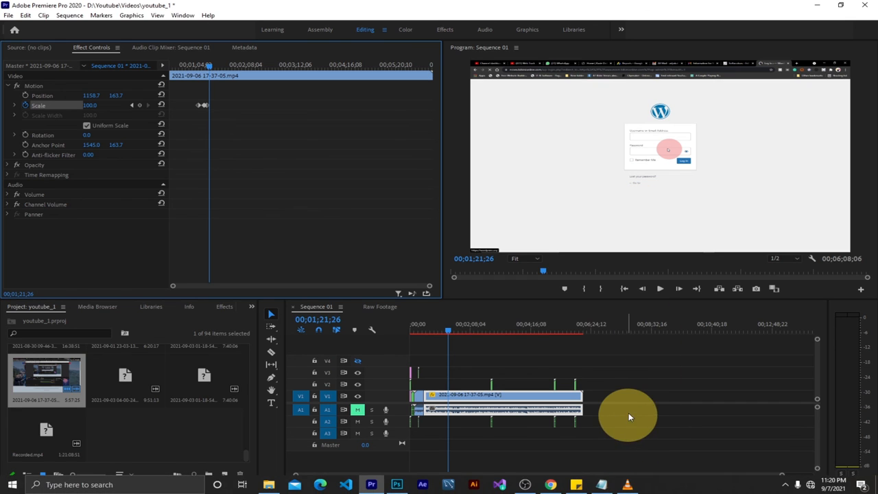
mouse_move(630, 409)
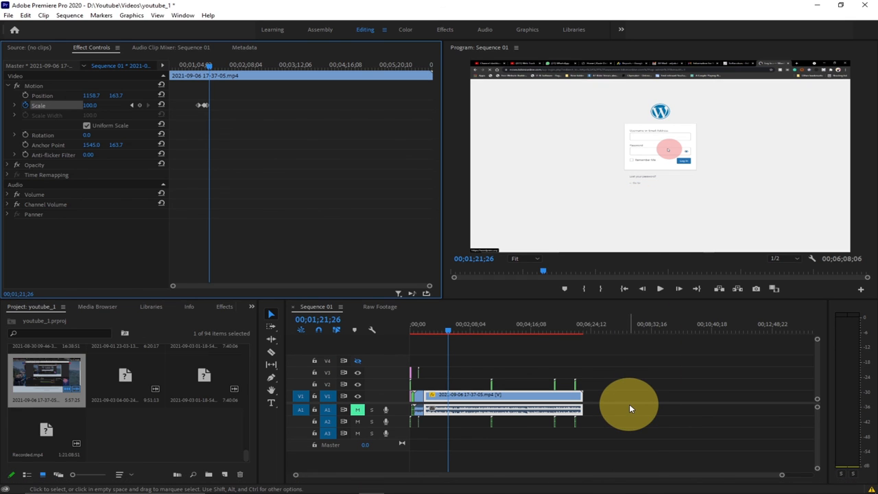